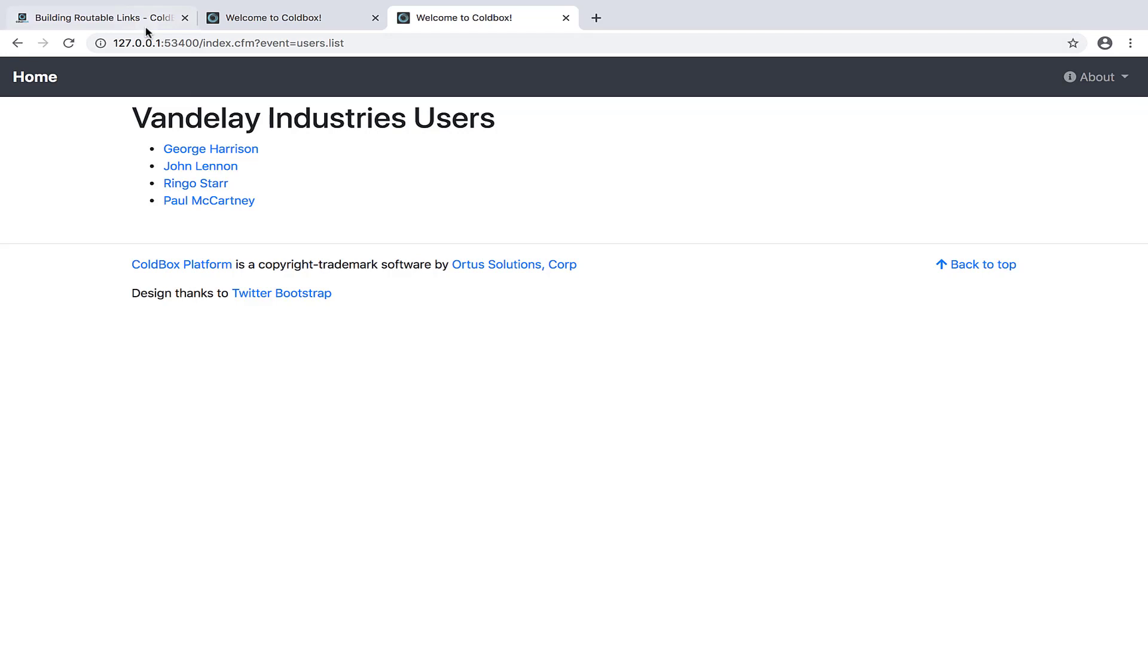
- Close the extra users-list browser tab, leaving the /users/list/ page showing
{"action": "left_click", "coordinate": [96, 17]}
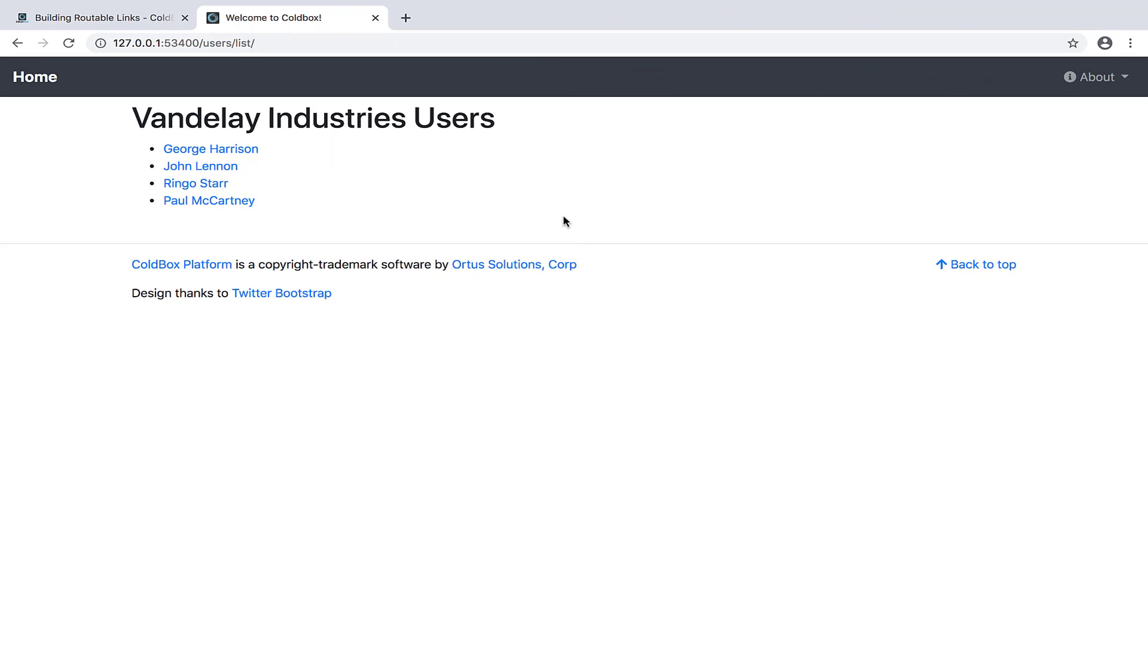
{"action": "mouse_move", "coordinate": [559, 215]}
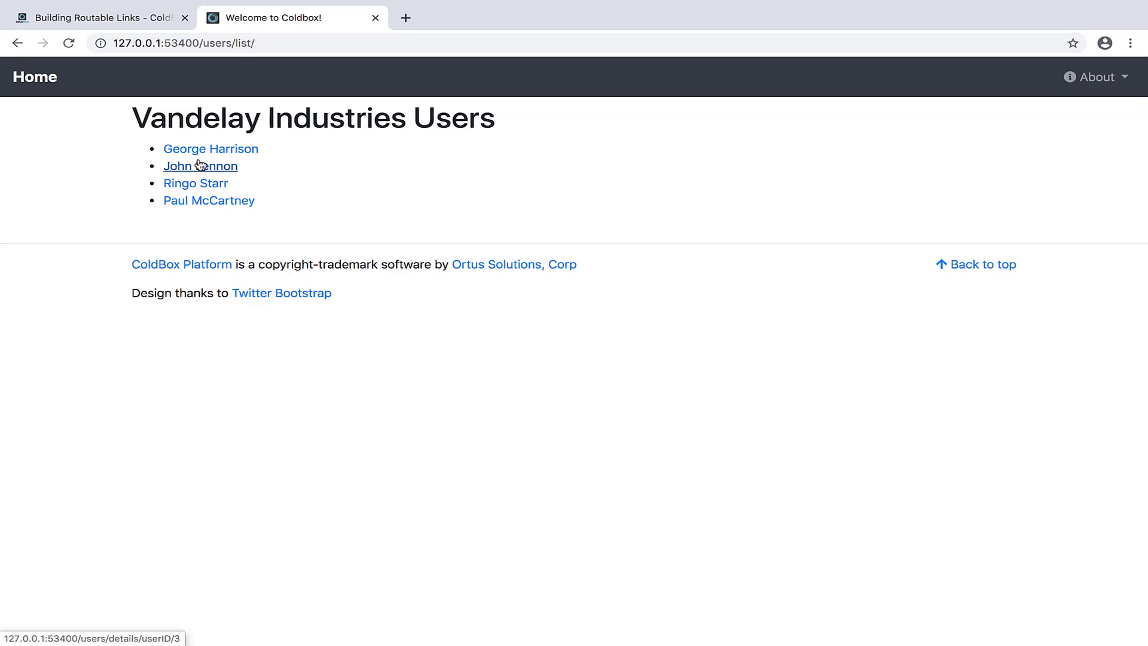
{"action": "mouse_move", "coordinate": [205, 156]}
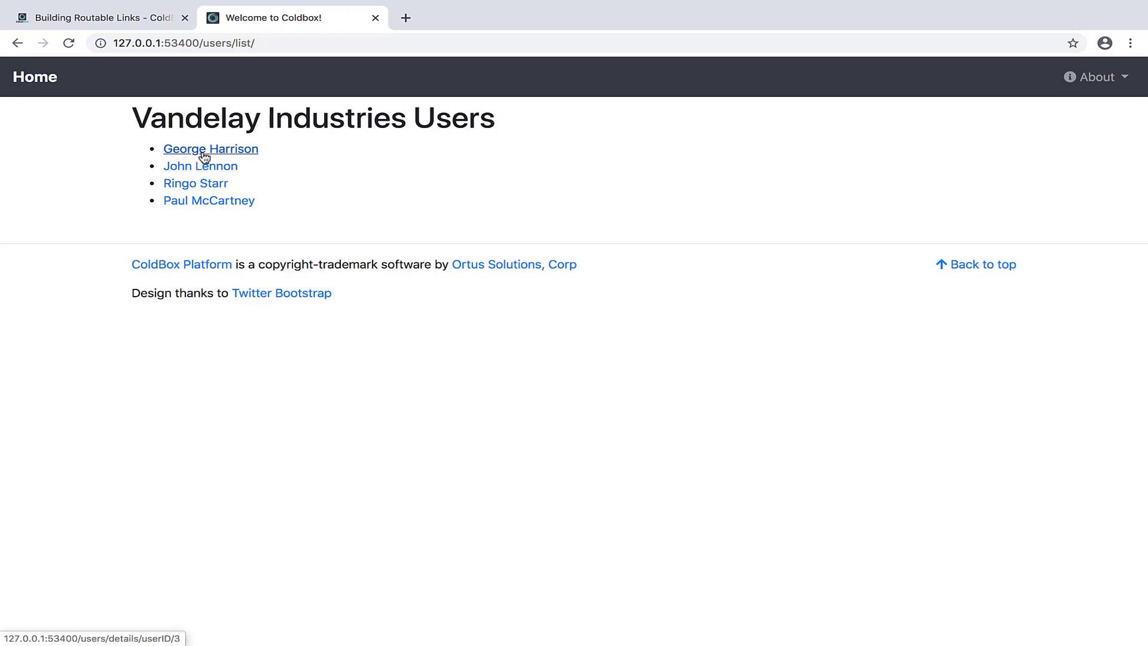
{"action": "mouse_move", "coordinate": [201, 170]}
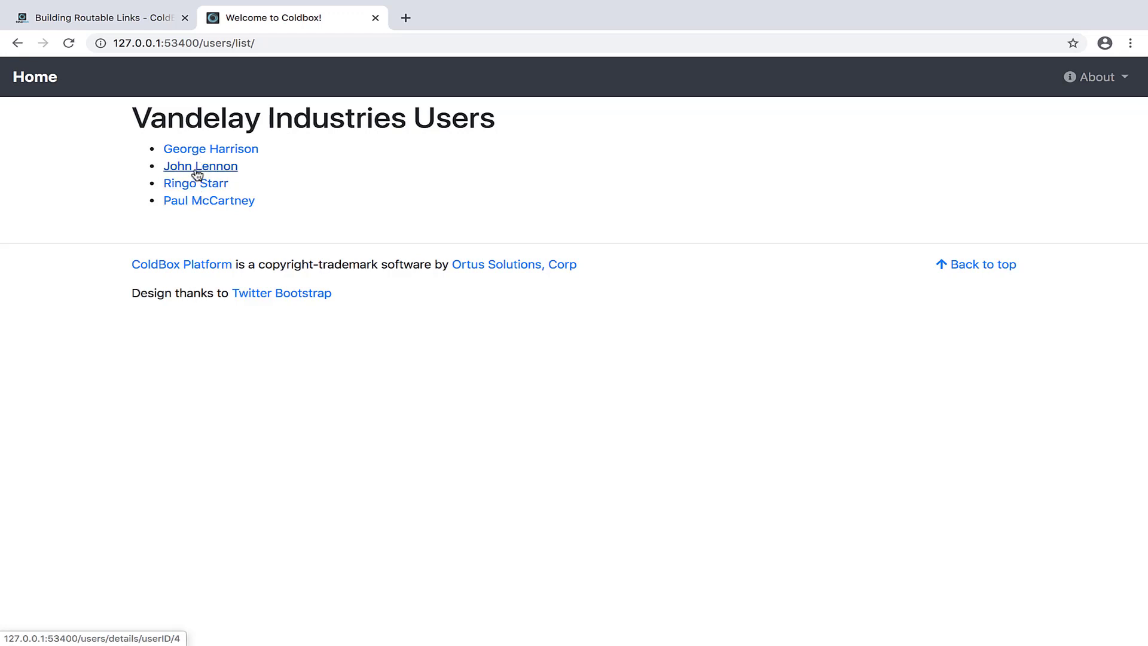
{"action": "mouse_move", "coordinate": [195, 190]}
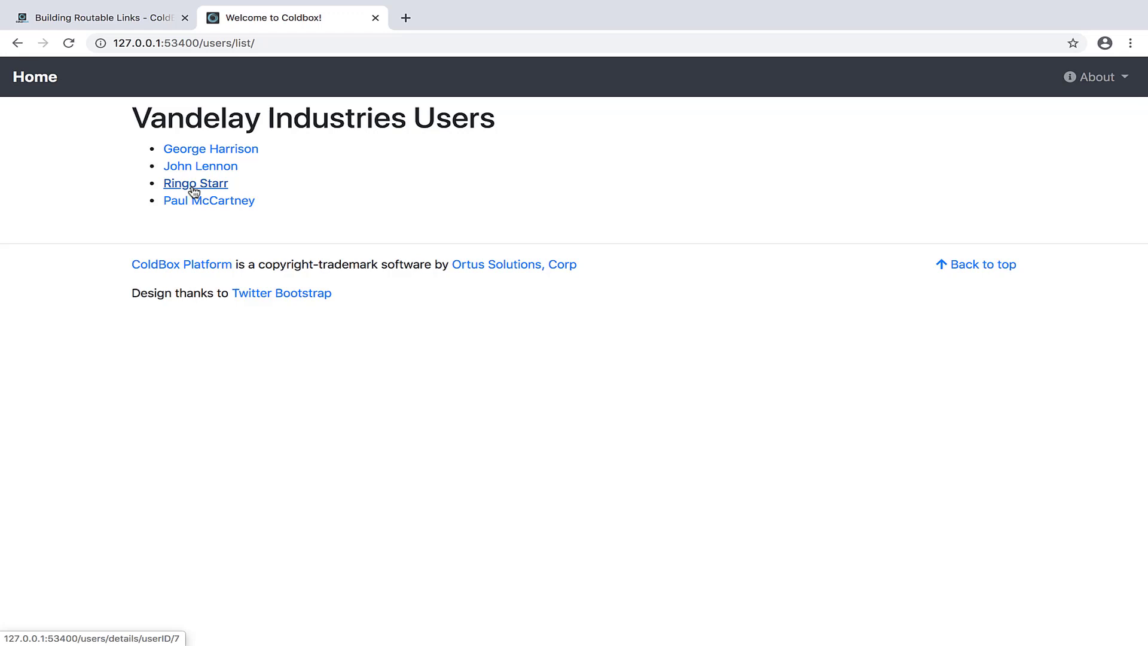
{"action": "mouse_move", "coordinate": [188, 205]}
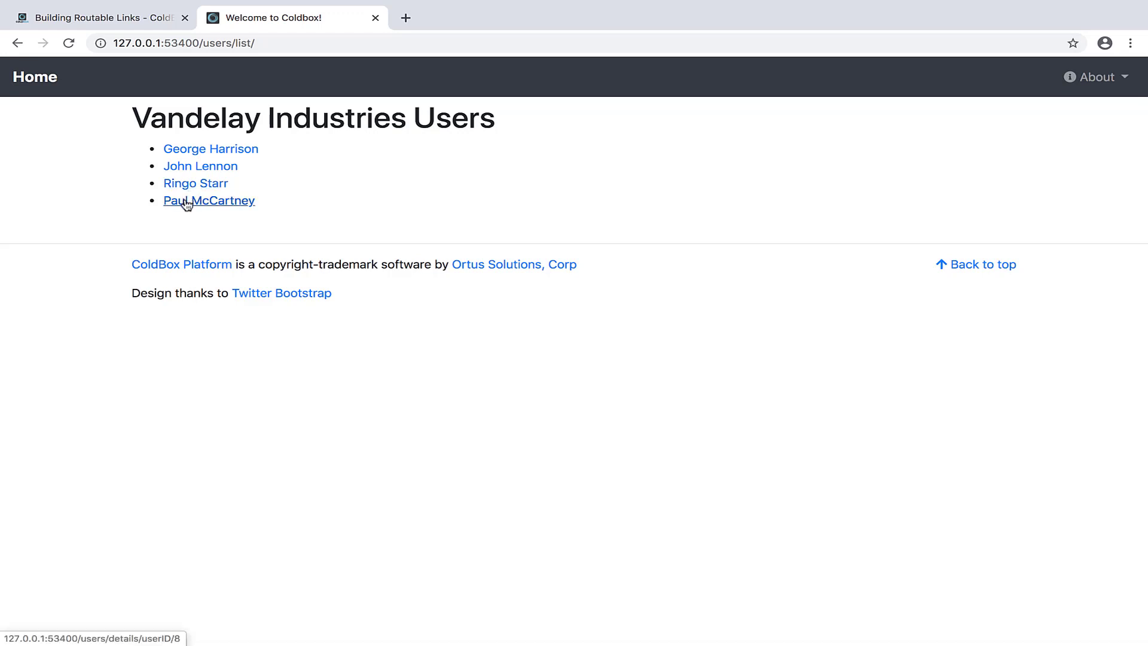
{"action": "mouse_move", "coordinate": [189, 186]}
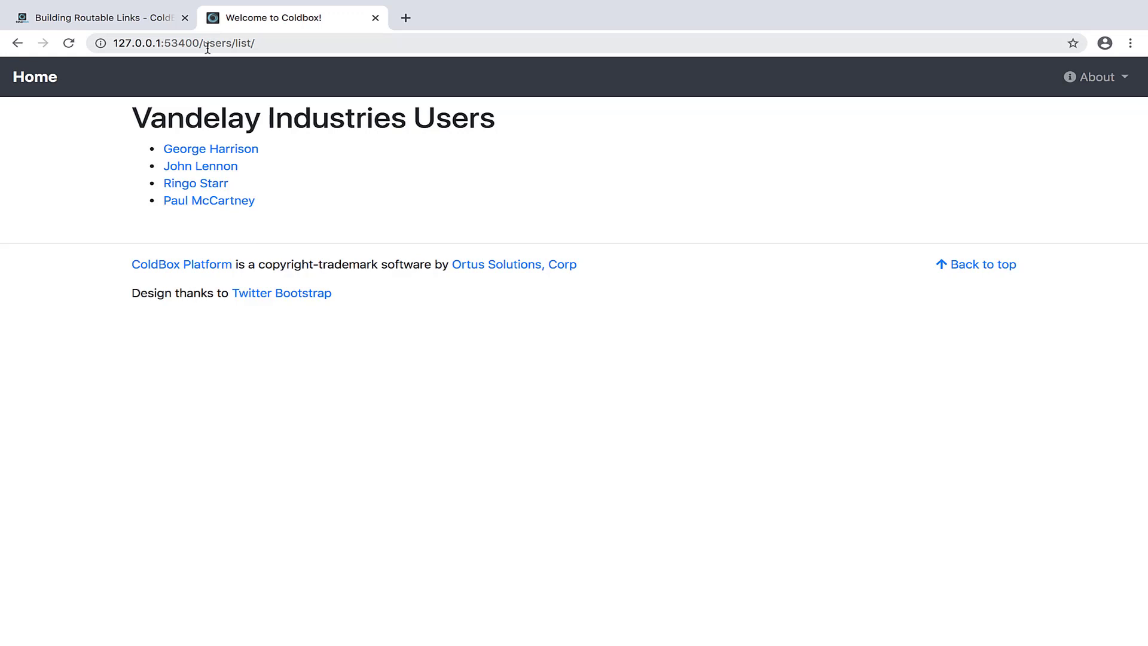
- View George Harrison's details, return to the list, then open Paul McCartney's (userID 8)
{"action": "left_click", "coordinate": [210, 148]}
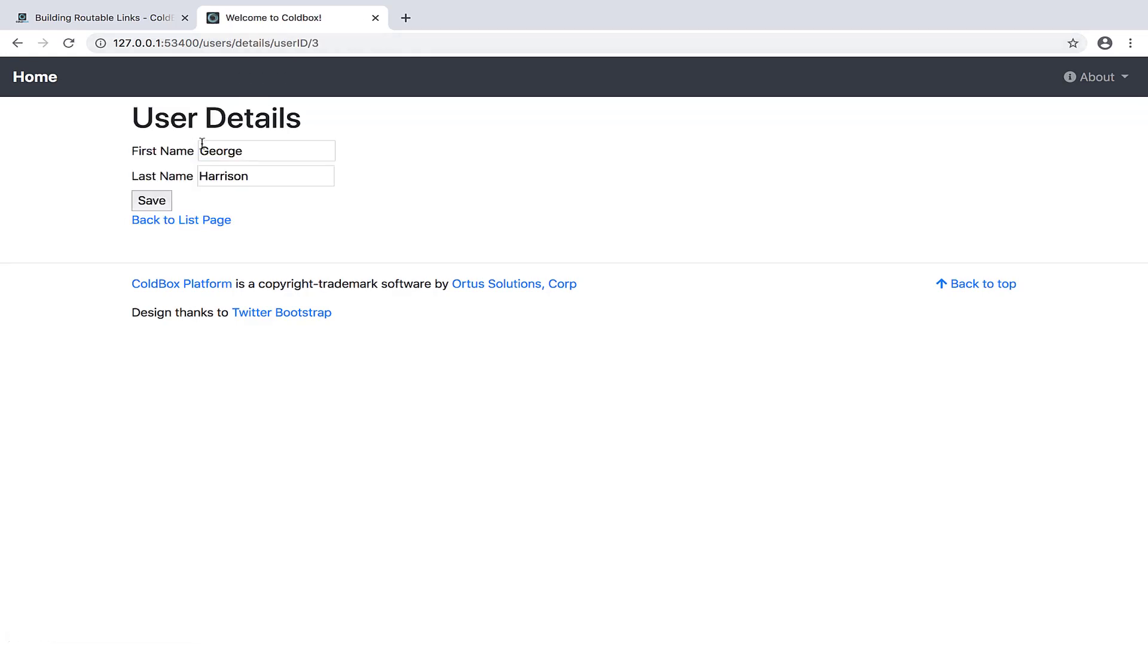
{"action": "mouse_move", "coordinate": [291, 53]}
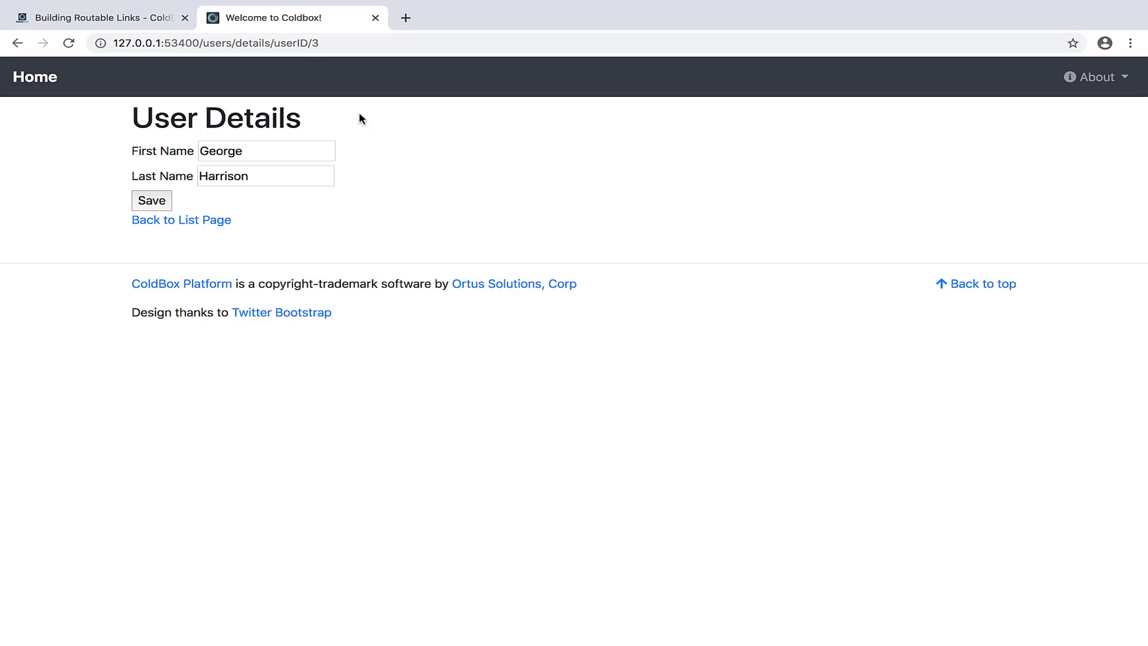
{"action": "left_click", "coordinate": [181, 220]}
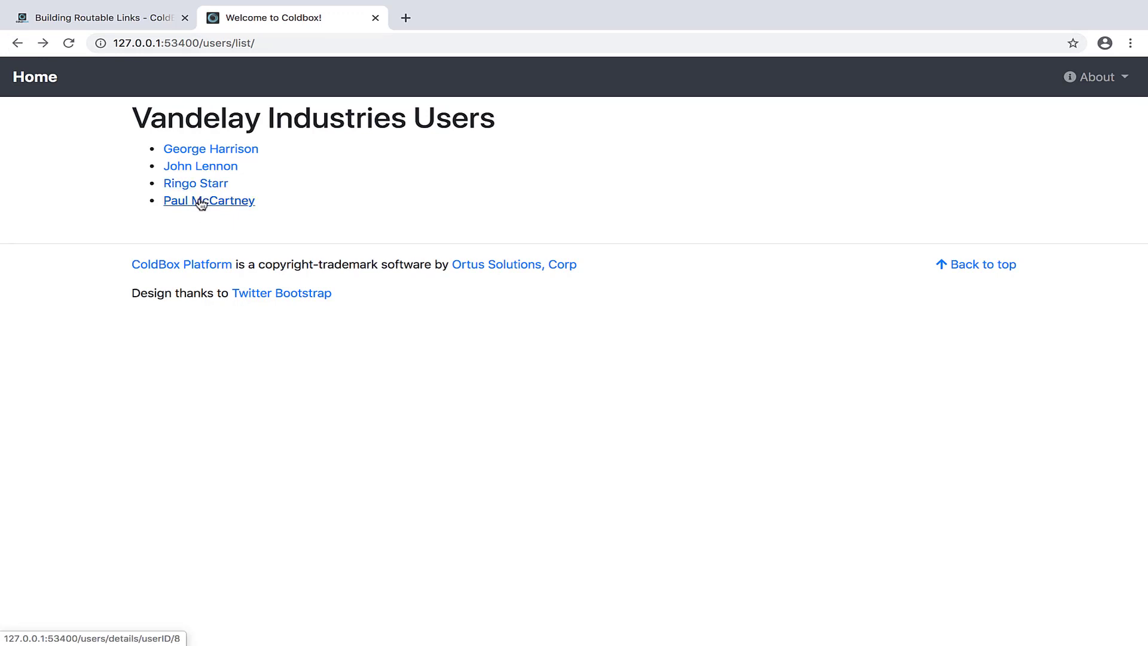
{"action": "left_click", "coordinate": [209, 200]}
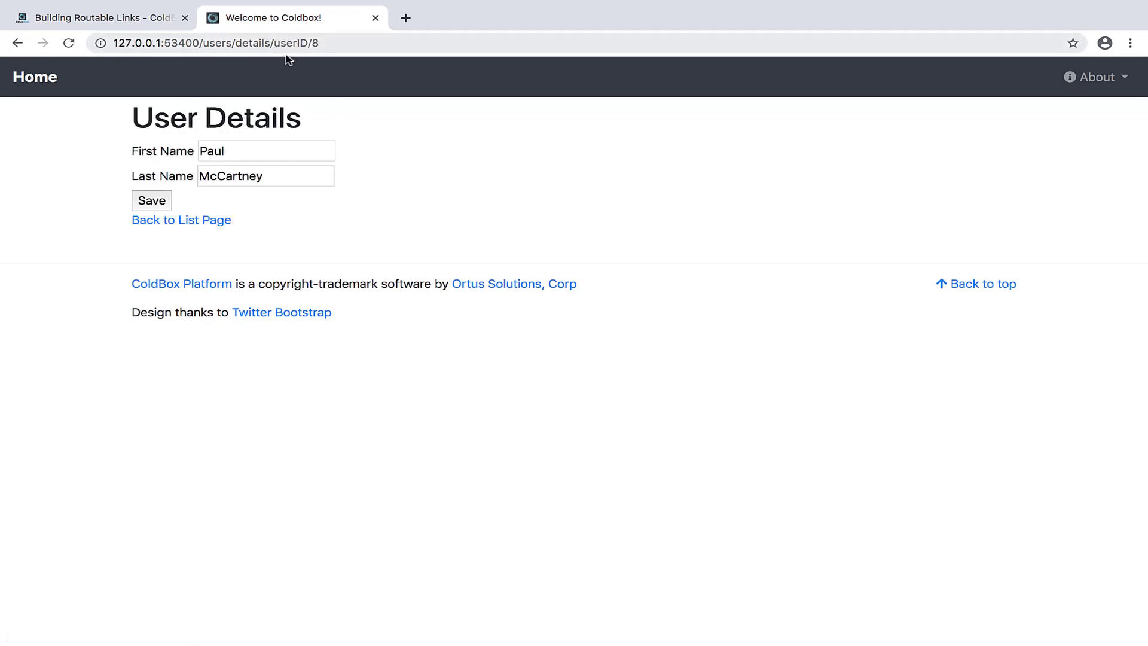
{"action": "left_click", "coordinate": [181, 220]}
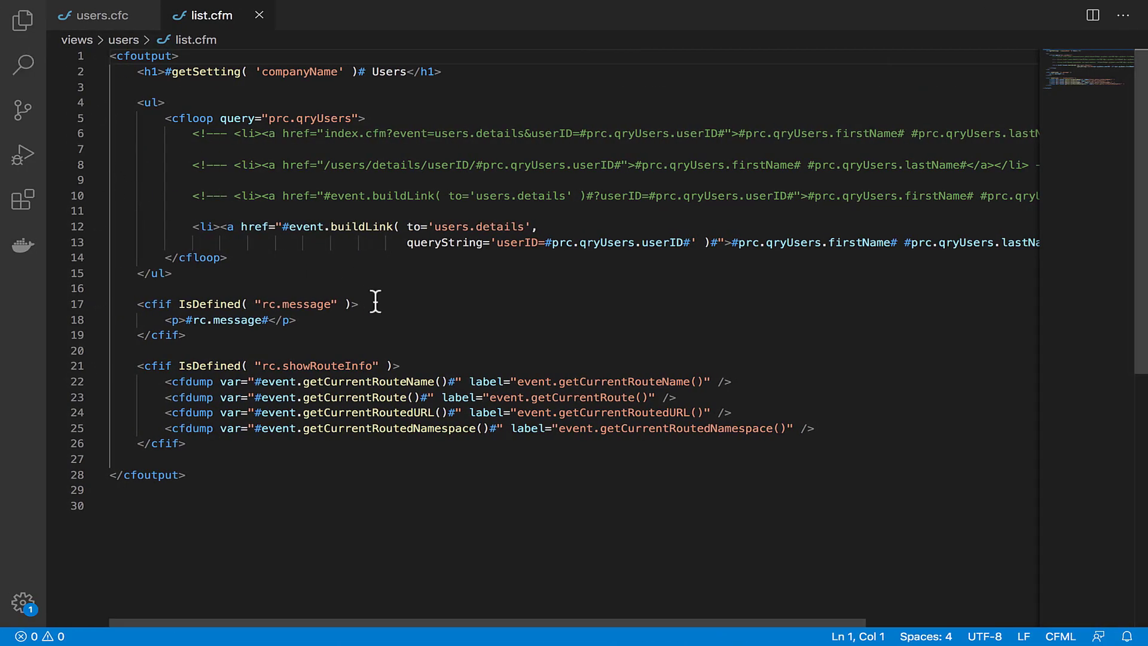
{"action": "mouse_move", "coordinate": [364, 226]}
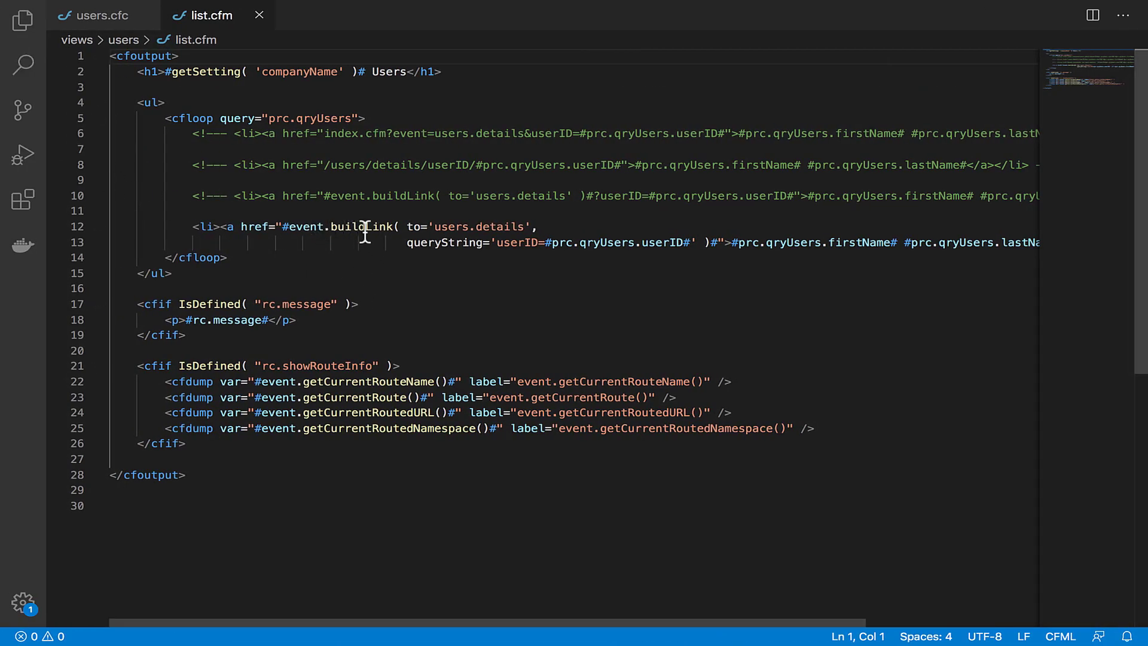
- Highlight the users.details target and userID query string in list.cfm's buildLink call
{"action": "left_click_drag", "start_coordinate": [408, 226], "coordinate": [525, 226]}
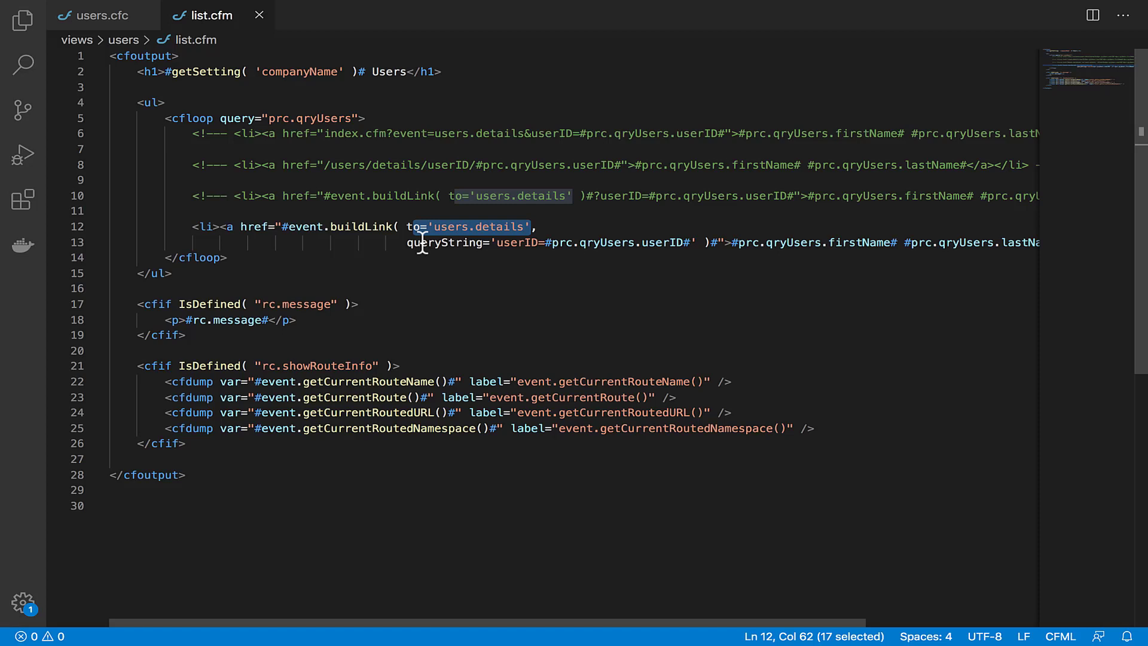
{"action": "double_click", "coordinate": [517, 243]}
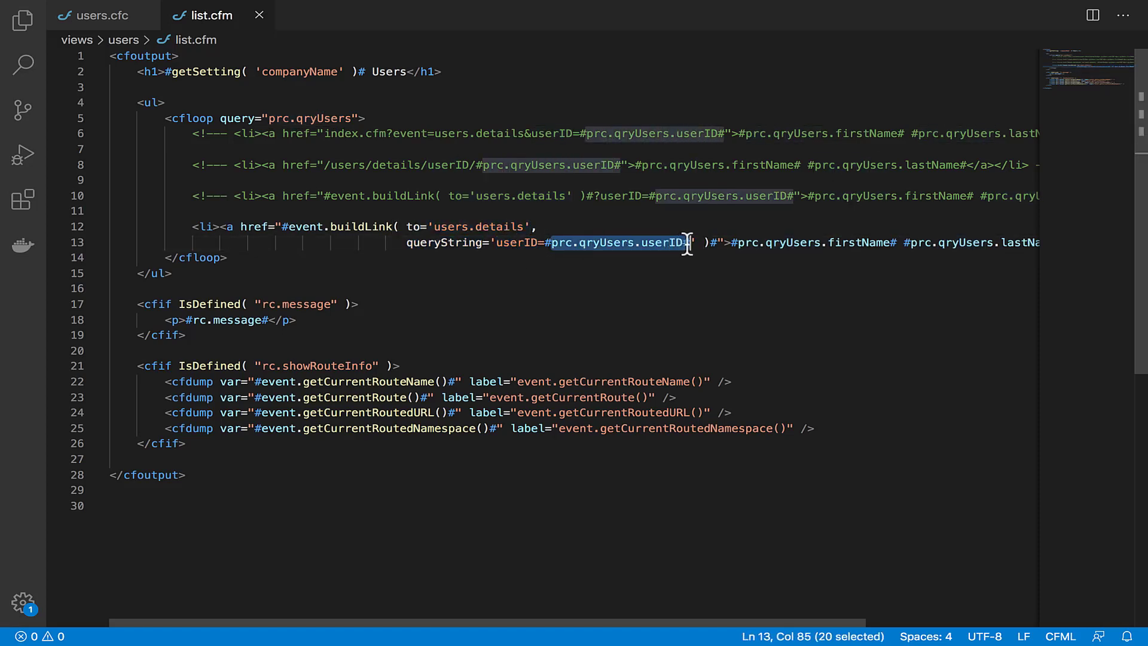
{"action": "mouse_move", "coordinate": [603, 283]}
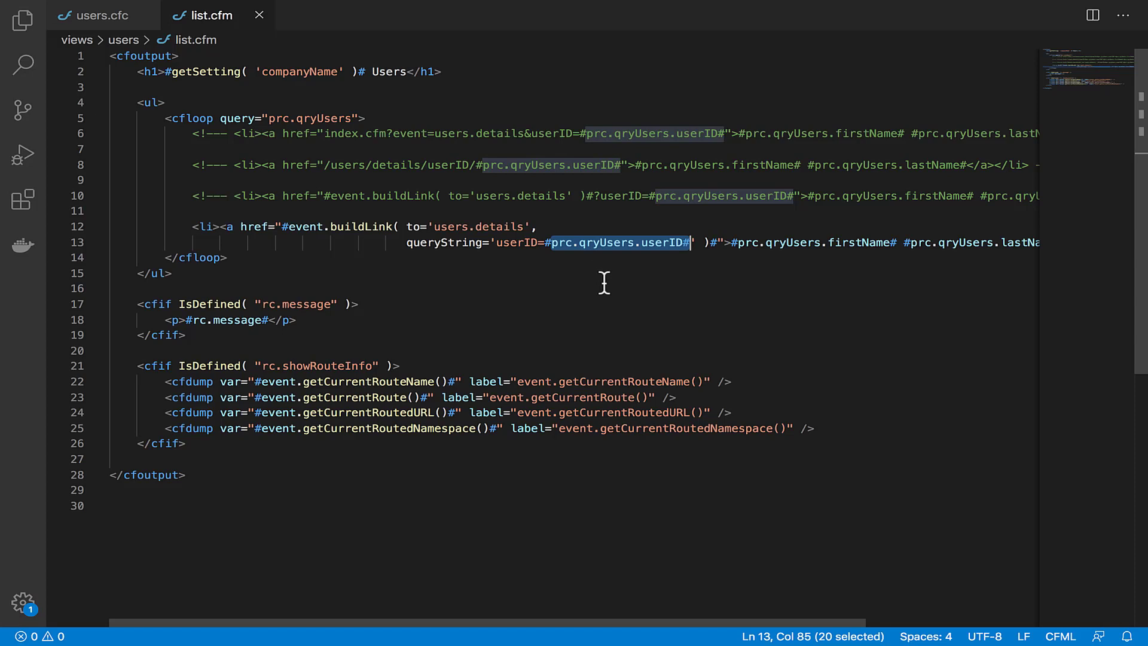
{"action": "mouse_move", "coordinate": [336, 226]}
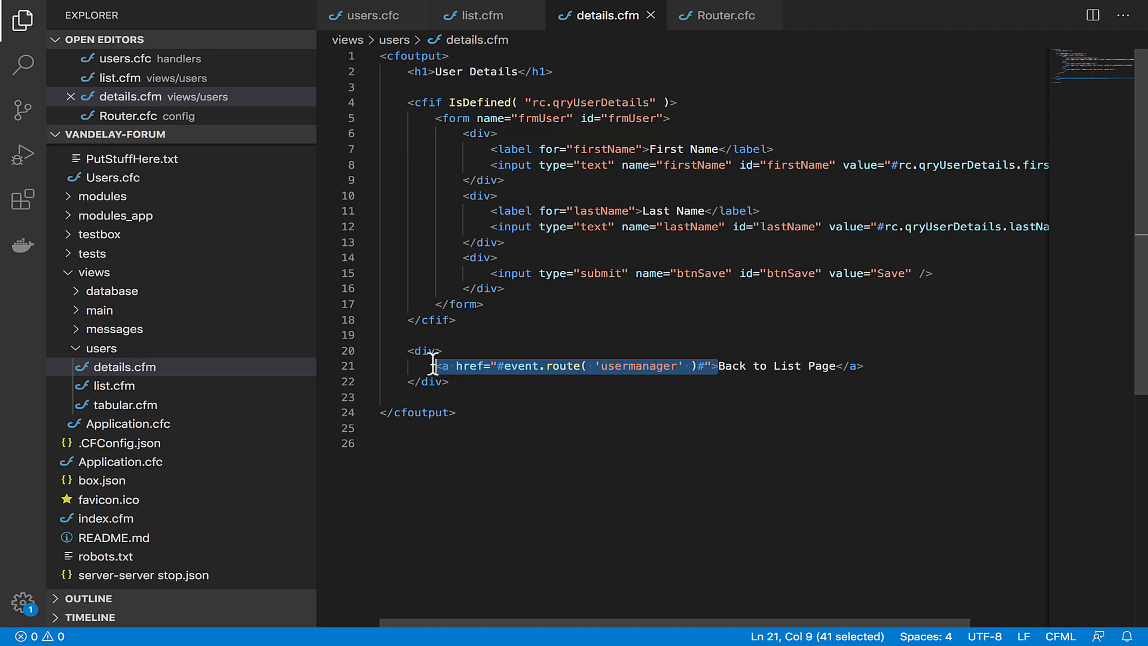
{"action": "mouse_move", "coordinate": [492, 395]}
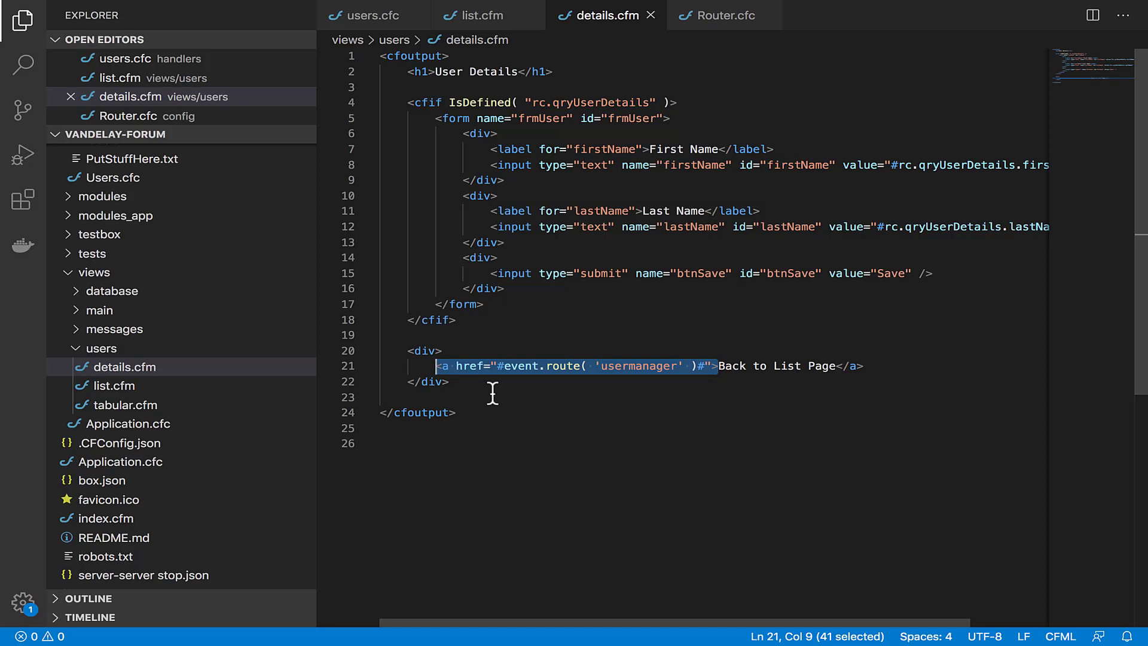
- Bring up Router.cfc to show the usermanager route for /users/list
{"action": "left_click", "coordinate": [726, 15]}
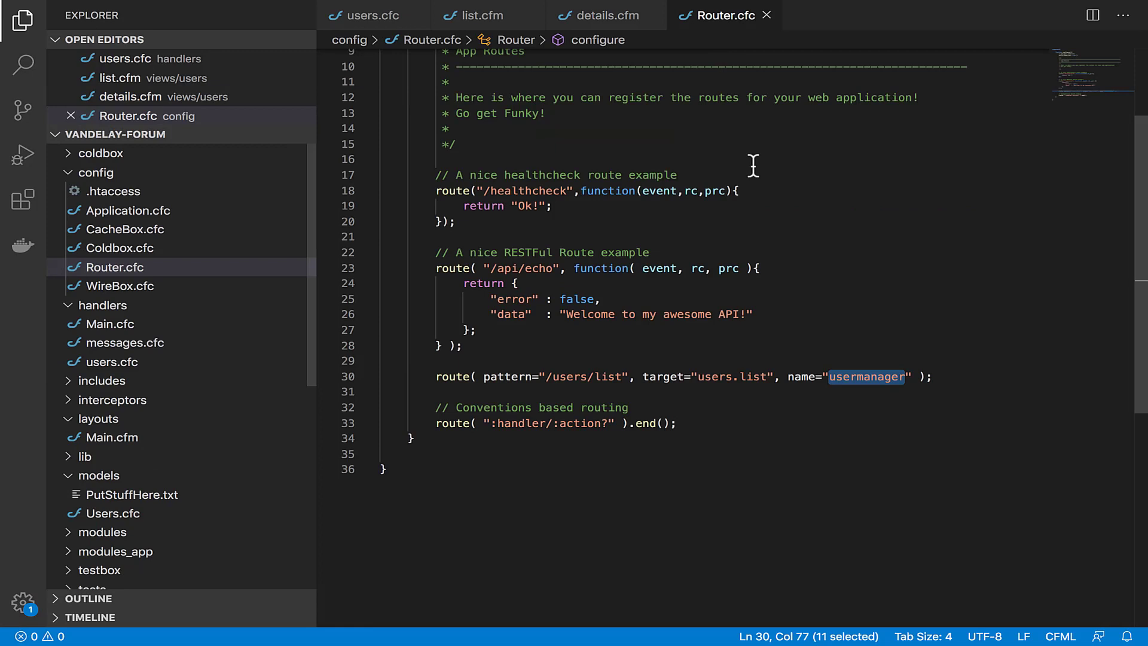
{"action": "mouse_move", "coordinate": [843, 258]}
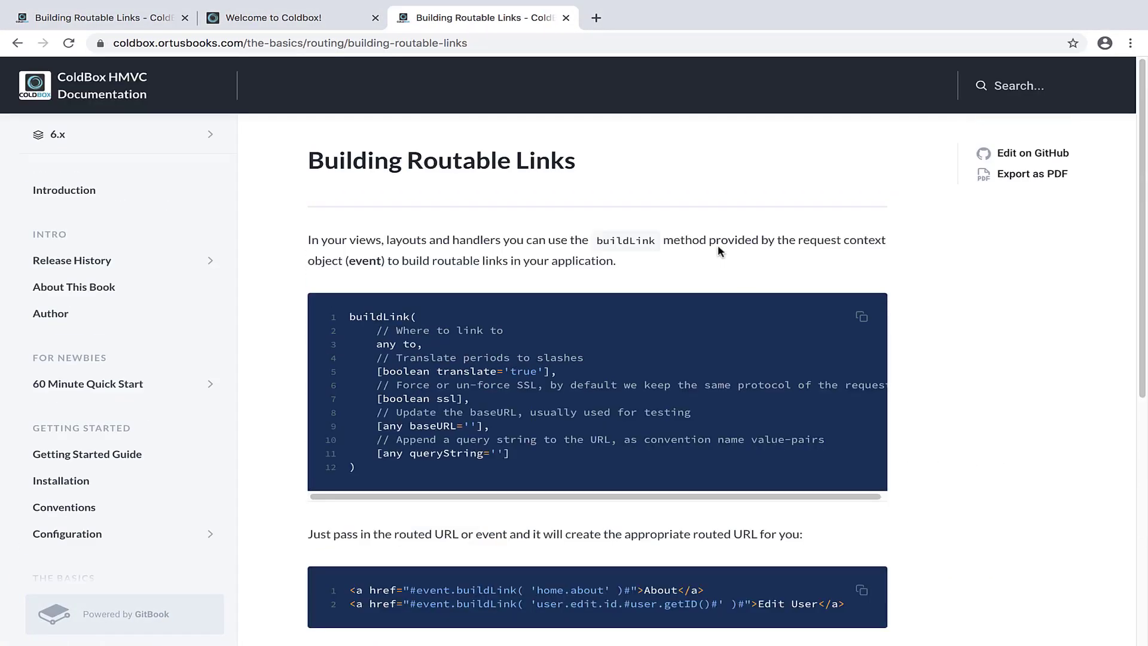
- Scroll the docs to Inspecting The Current Route, then return to Ringo Starr's details page
{"action": "scroll", "scroll_direction": "down", "scroll_amount": 3}
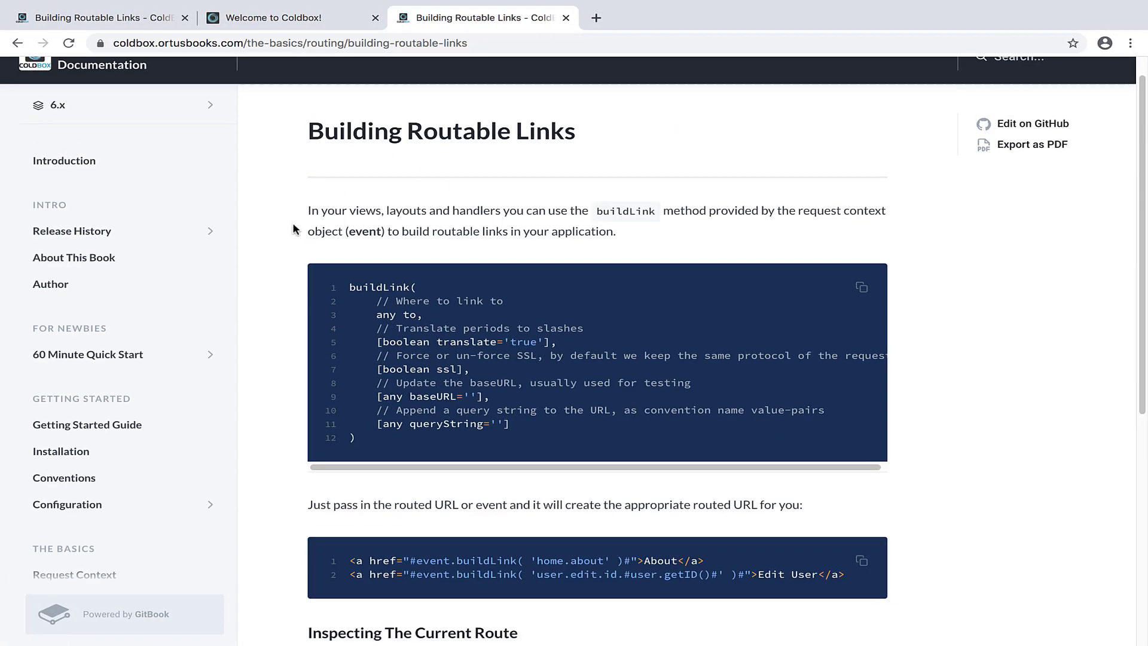
{"action": "scroll", "scroll_direction": "down", "scroll_amount": 3}
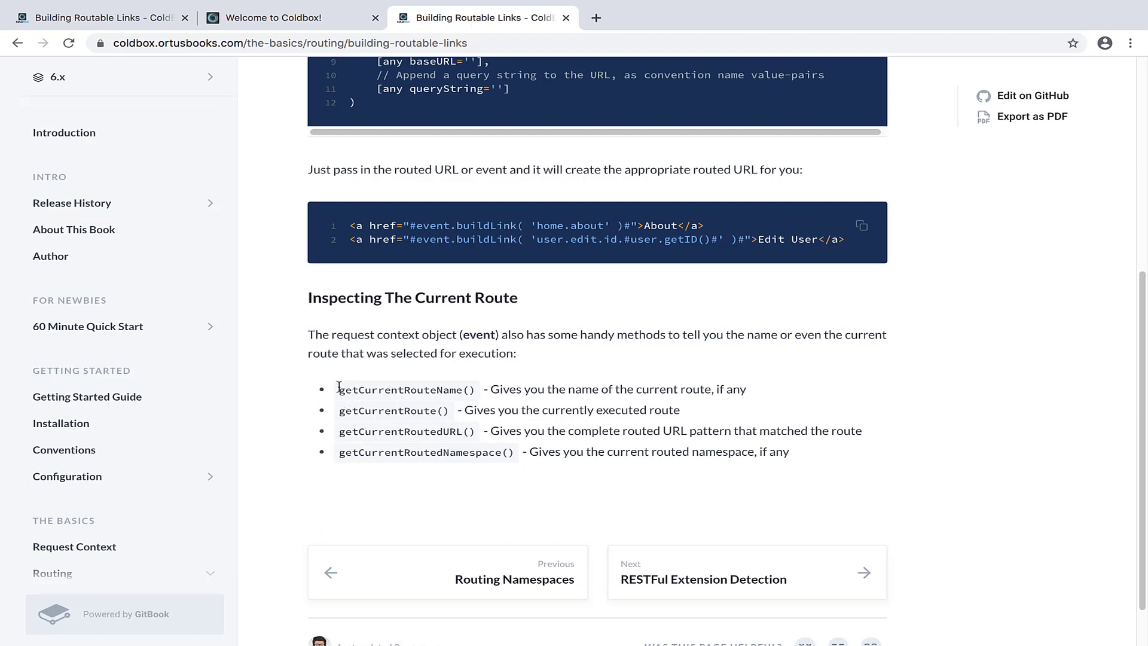
{"action": "mouse_move", "coordinate": [479, 494]}
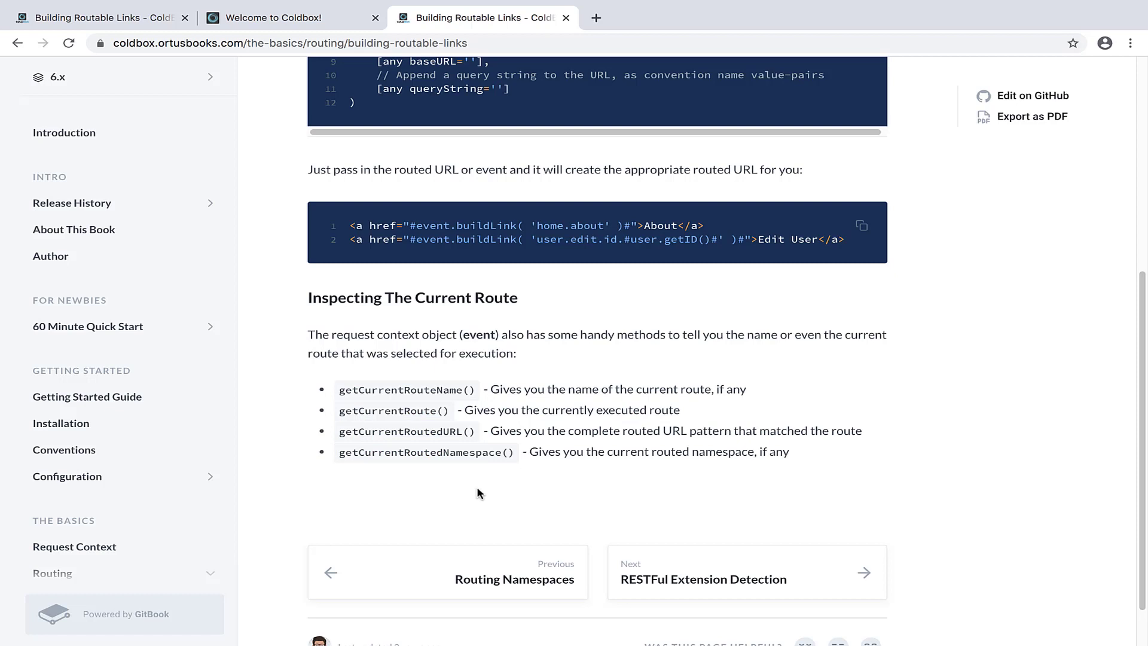
{"action": "left_click", "coordinate": [294, 18]}
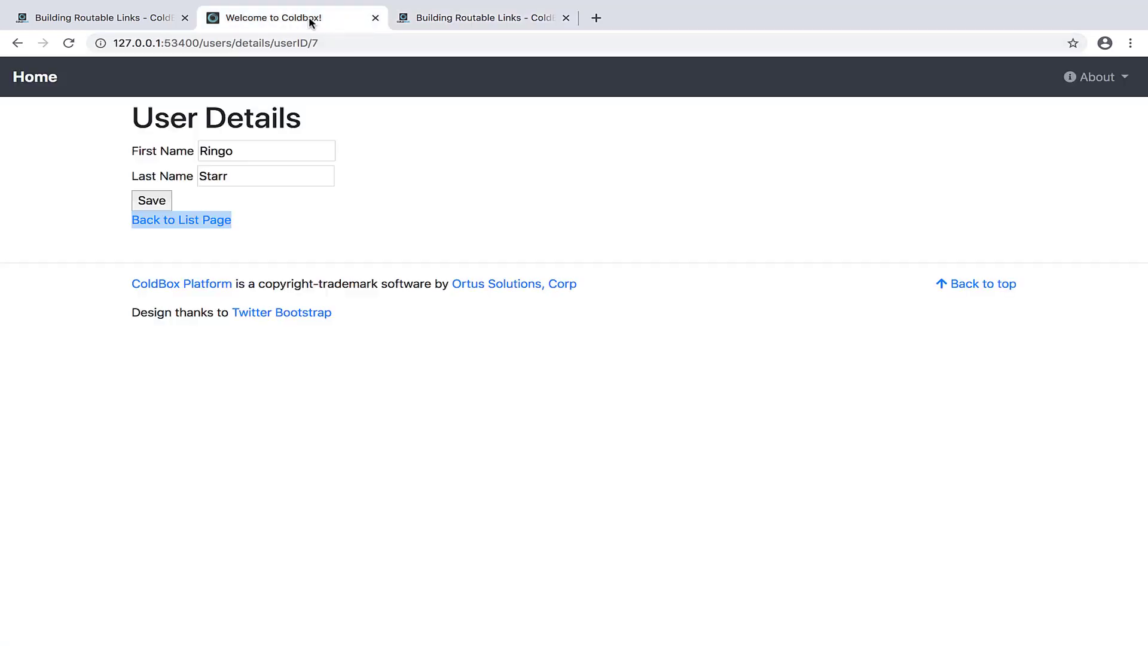
- Highlight the showRouteInfo flag in list.cfm's route-info dump block
{"action": "left_click", "coordinate": [181, 219]}
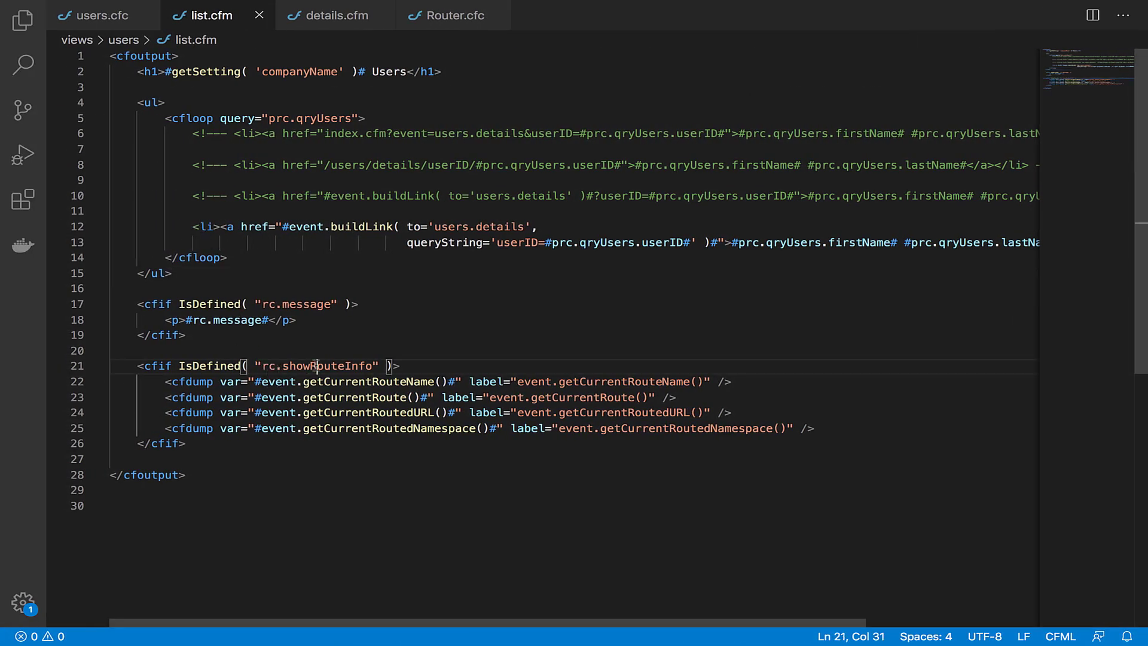
{"action": "double_click", "coordinate": [327, 366]}
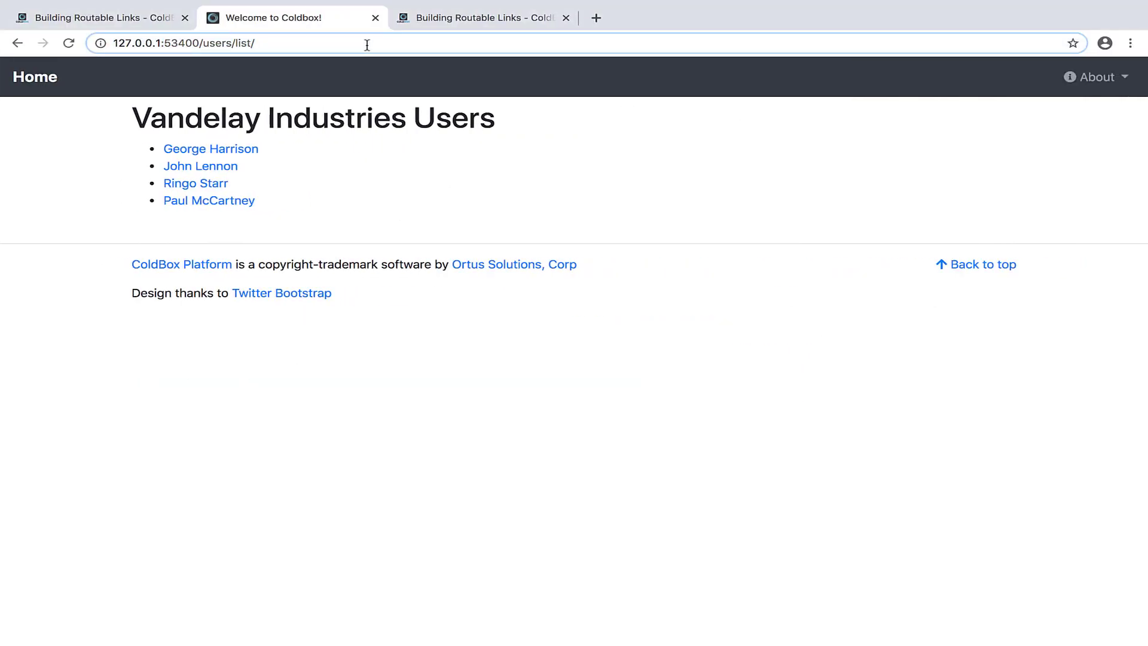
- Reload the users list with ?showRouteInfo=1 to dump route info, then revisit Router.cfc
{"action": "type", "text": "?showRouteInfo=1"}
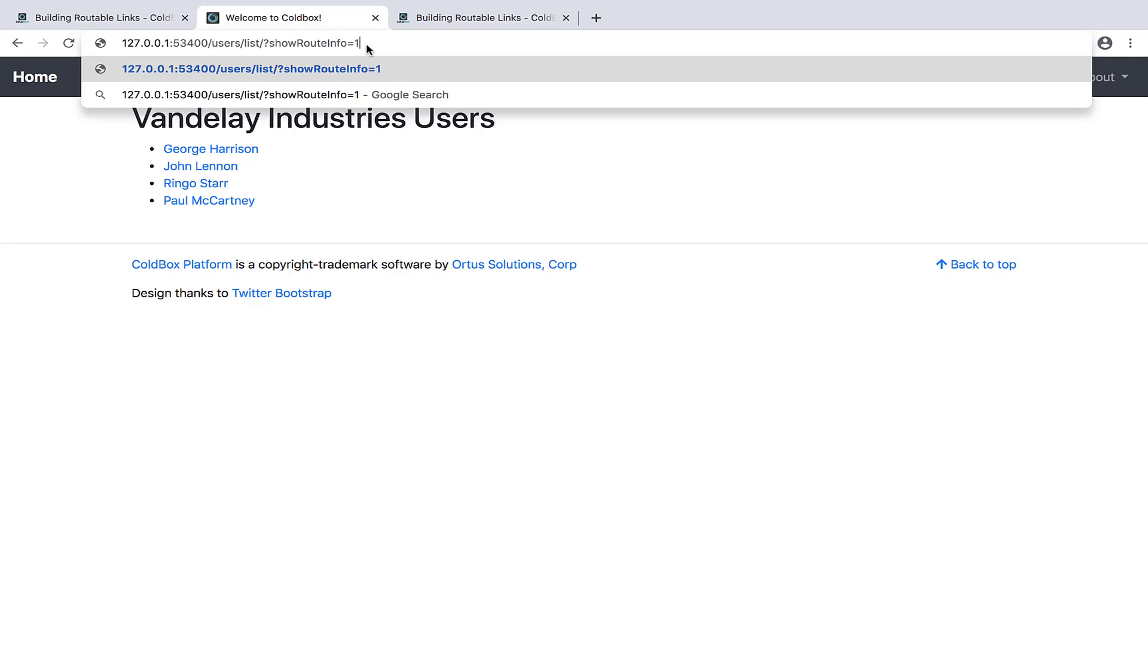
{"action": "key", "text": "Enter"}
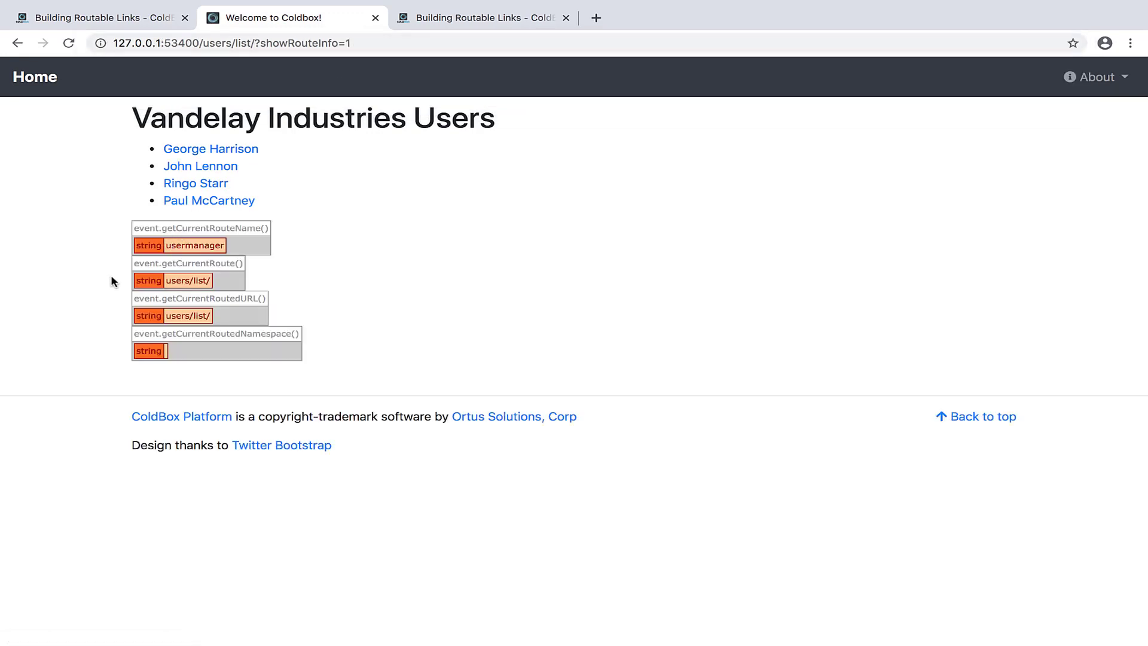
{"action": "mouse_move", "coordinate": [104, 380]}
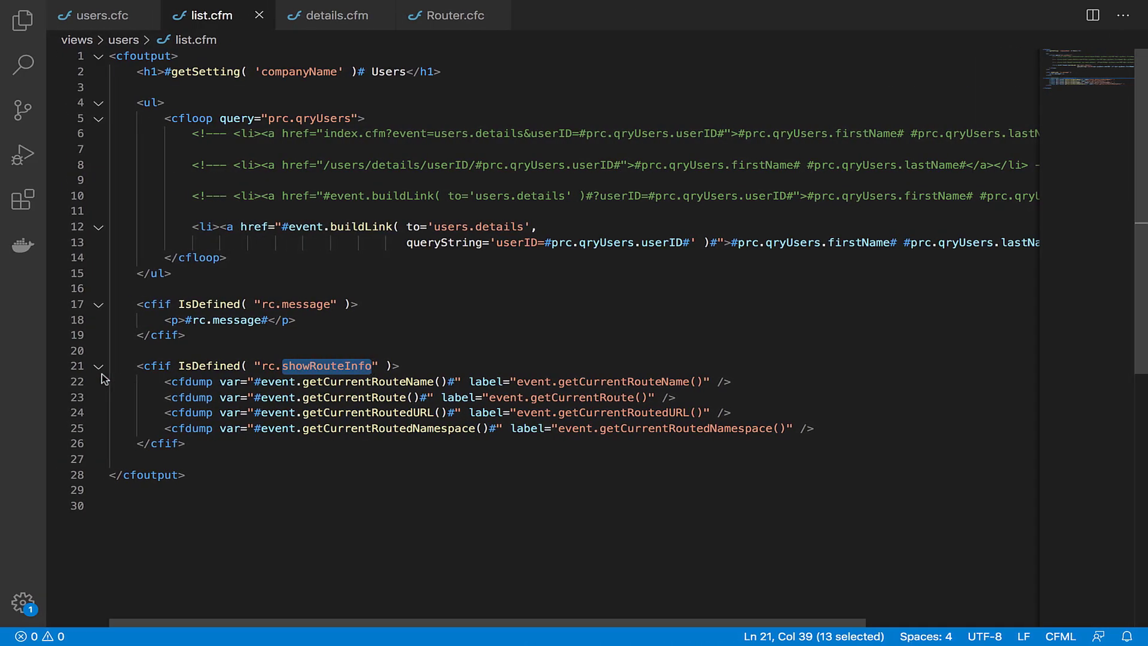
{"action": "left_click", "coordinate": [456, 15]}
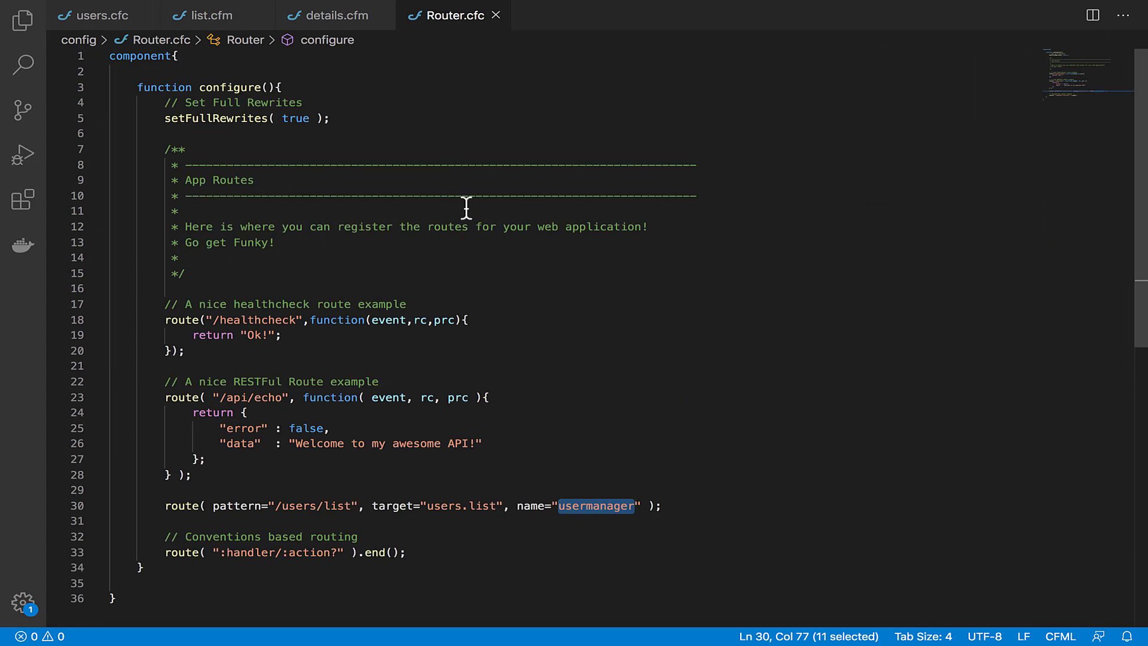